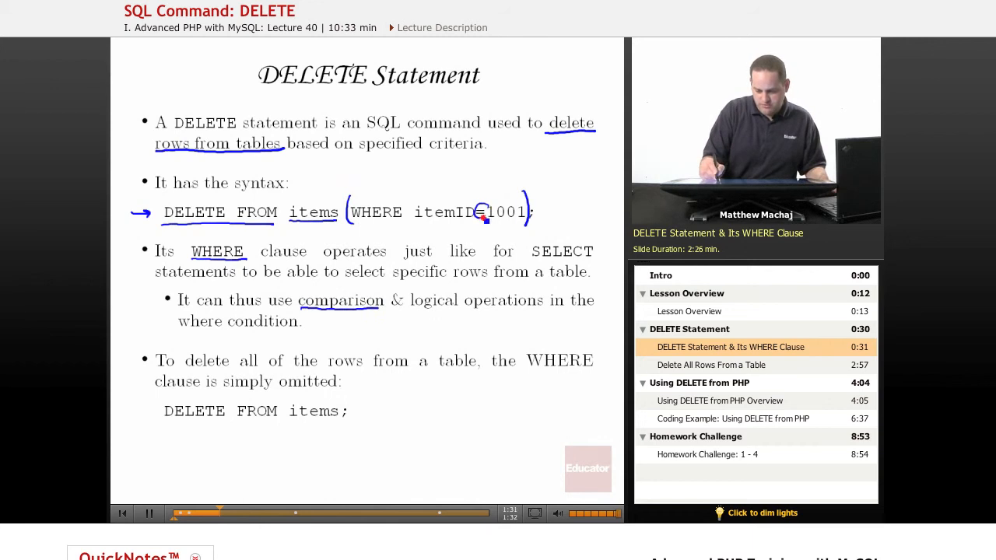
mouse_move(414, 311)
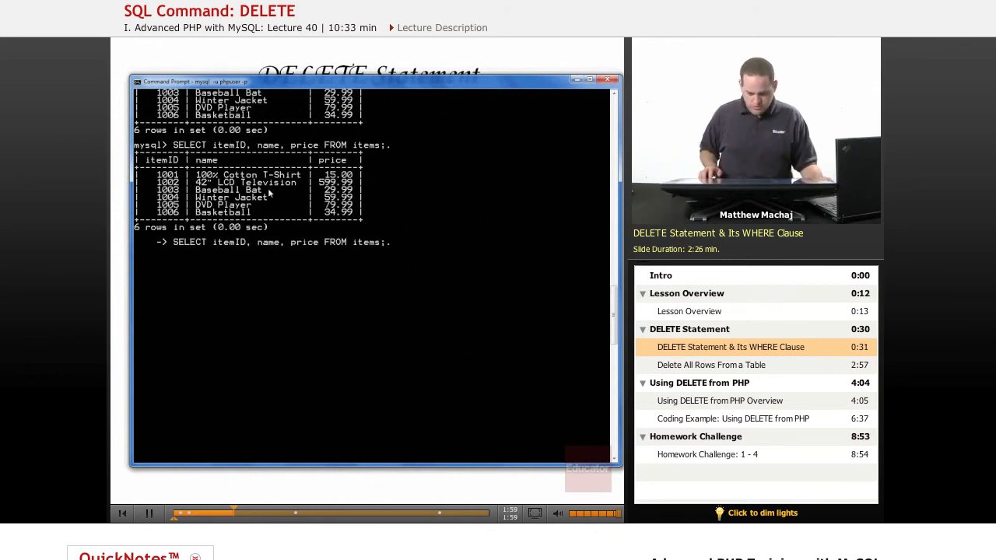
Step: Run SELECT itemID, name, price FROM items; to list all six items
key("Return")
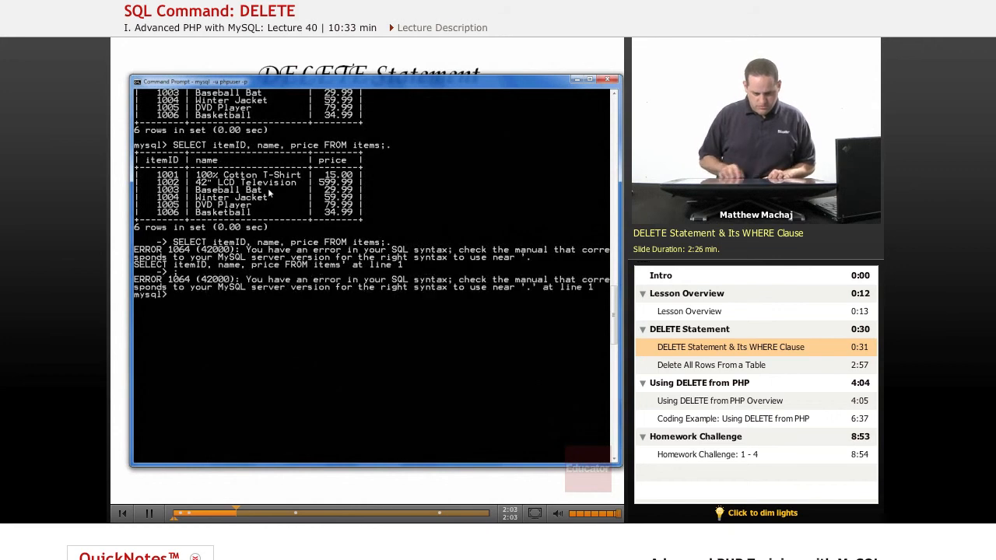
type("SELECT itemID, name, price FROM items;.")
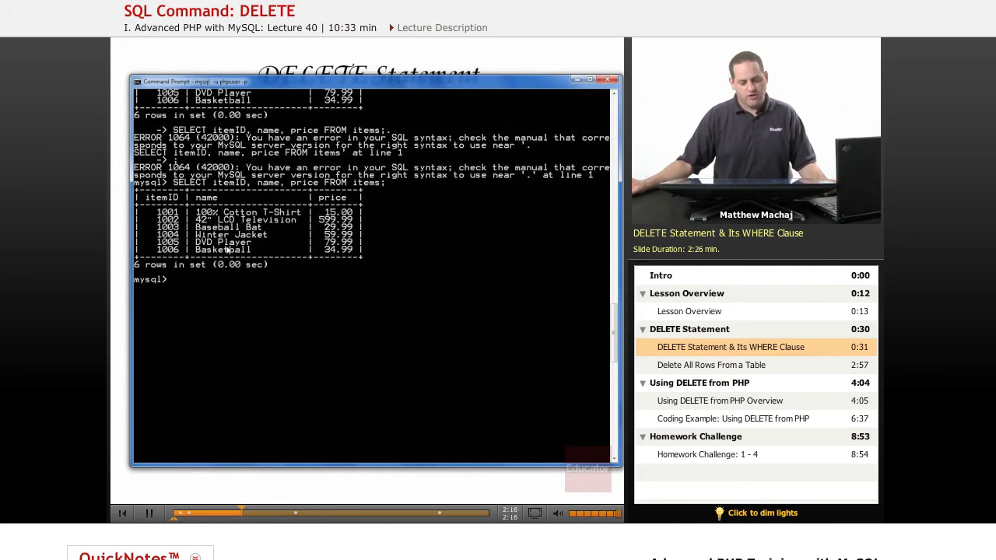
mouse_move(378, 256)
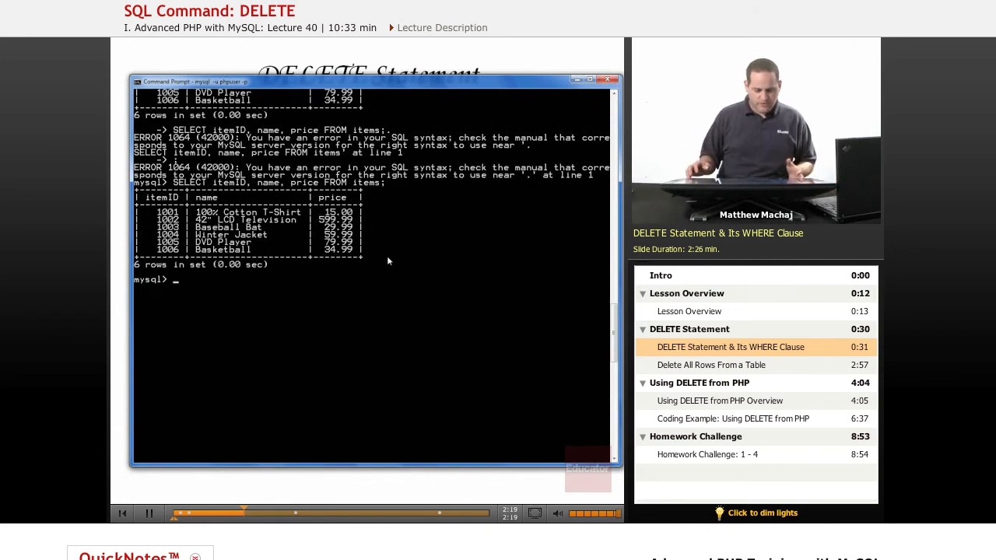
Step: Delete item 1001 with DELETE FROM items WHERE itemID=1001;
type("DELETE FR")
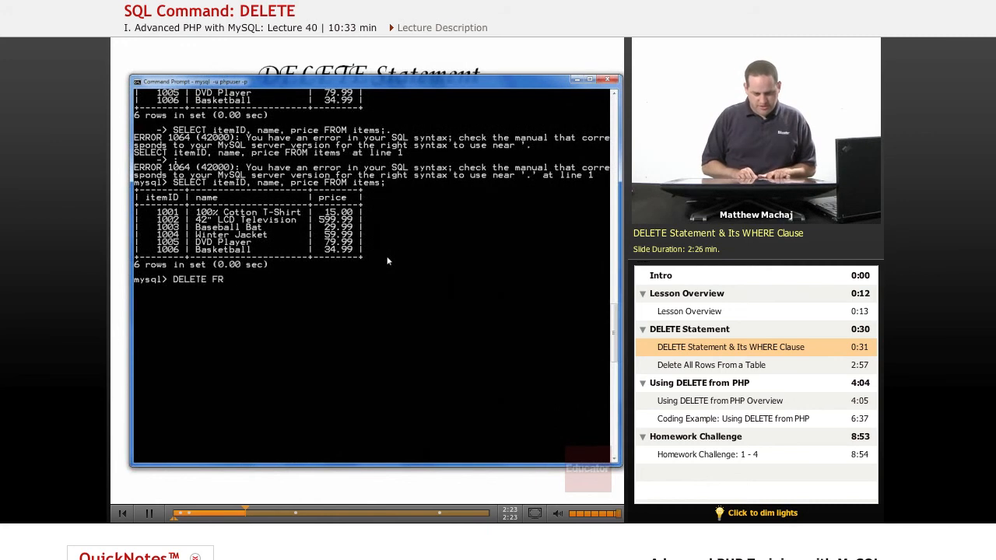
type("OM")
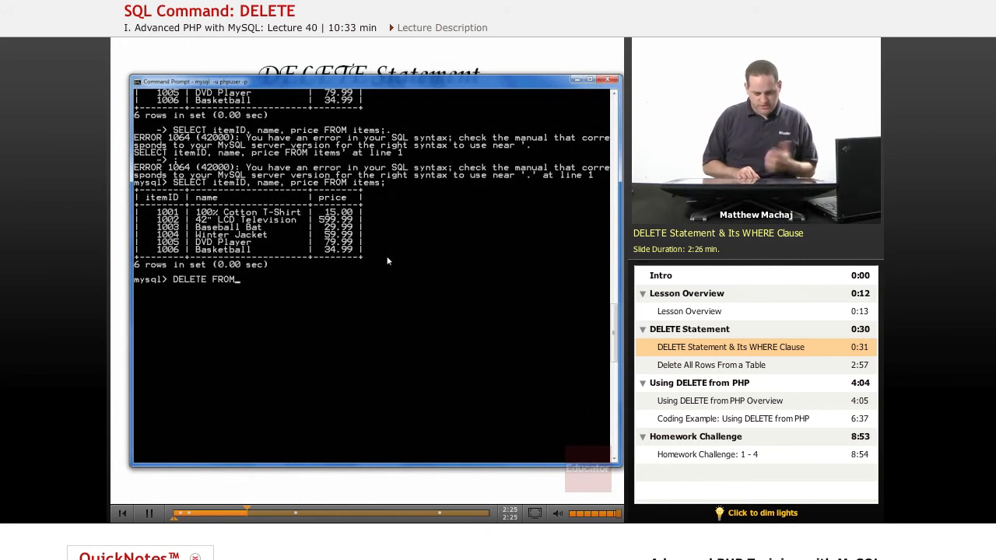
type("it")
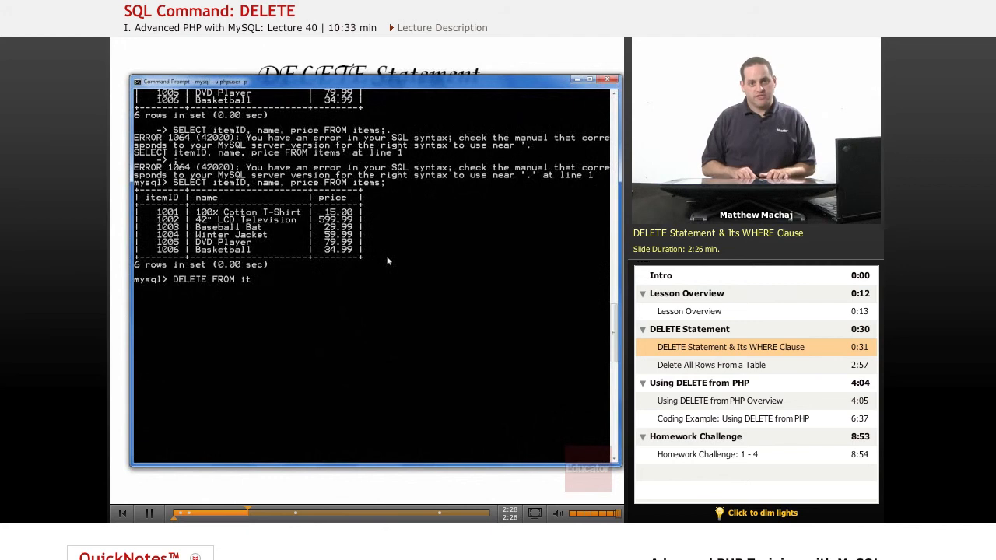
type("items WHERE it")
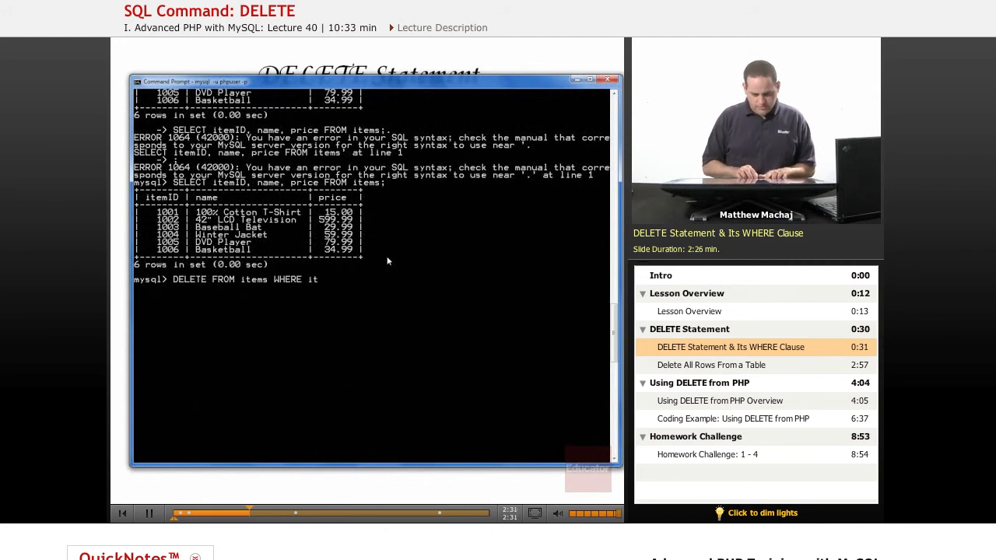
type("em")
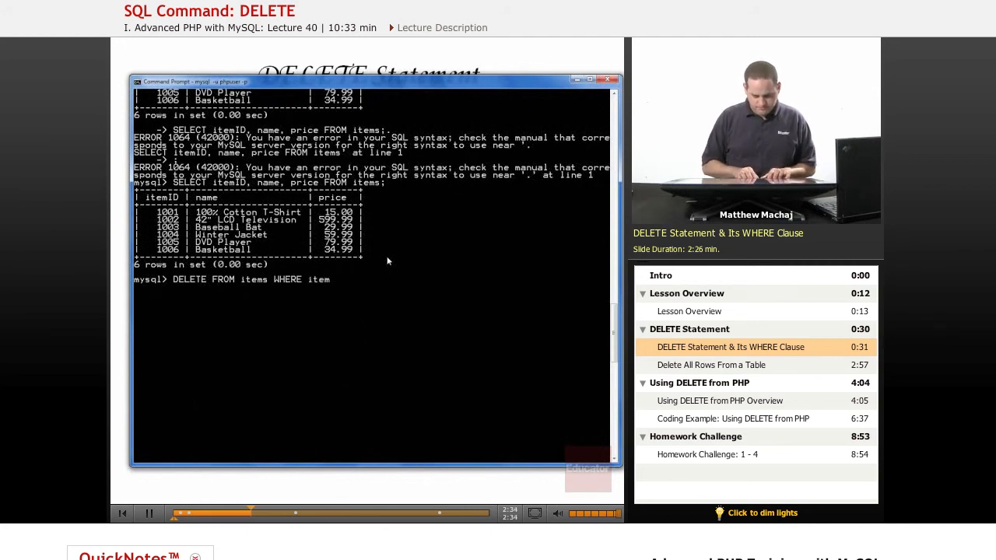
type("ID=")
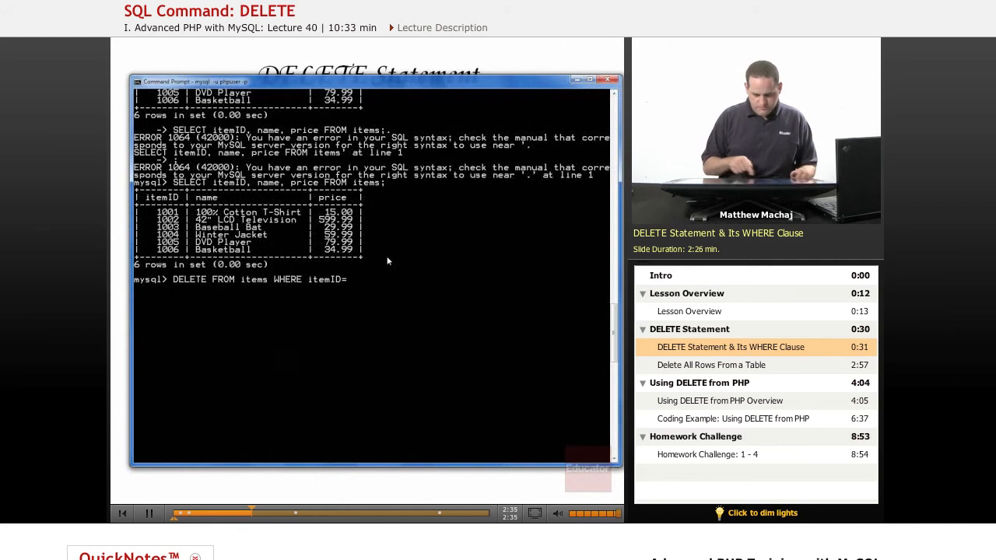
type("1001;")
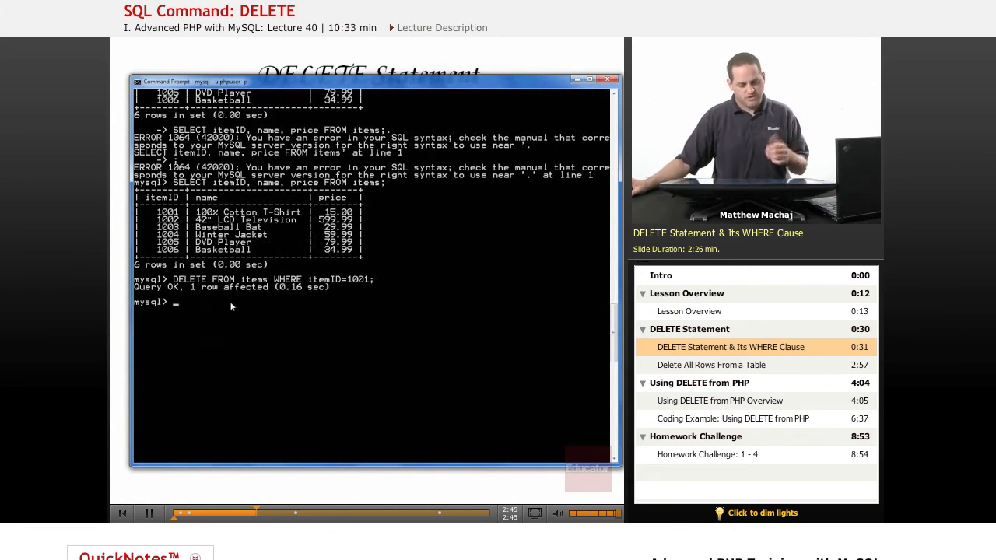
Step: Re-run SELECT itemID, name, price FROM items; showing the five remaining rows
type("SELECT itemID, name, price FROM items;")
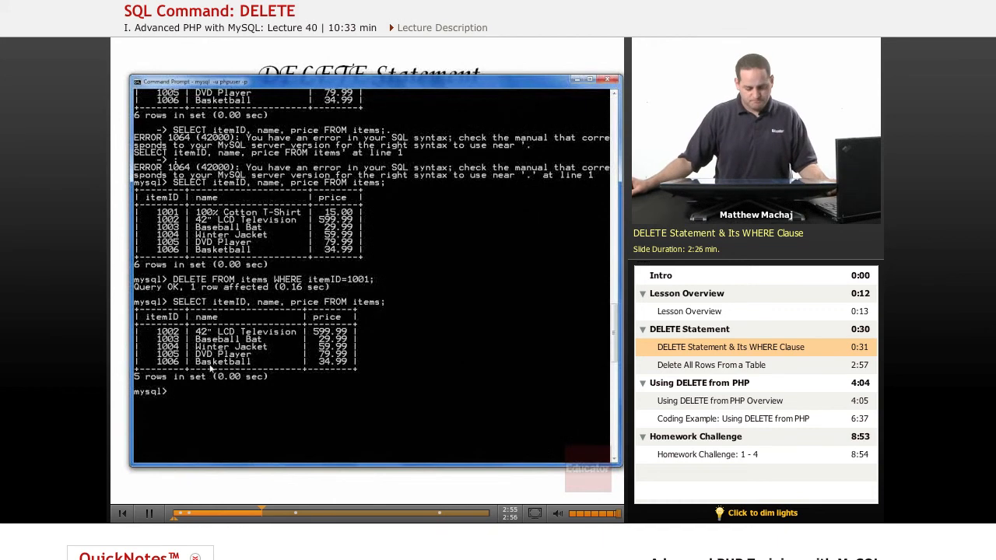
Step: Delete every row with DELETE FROM items;, confirm the empty set, and exit the monitor
left_click(711, 364)
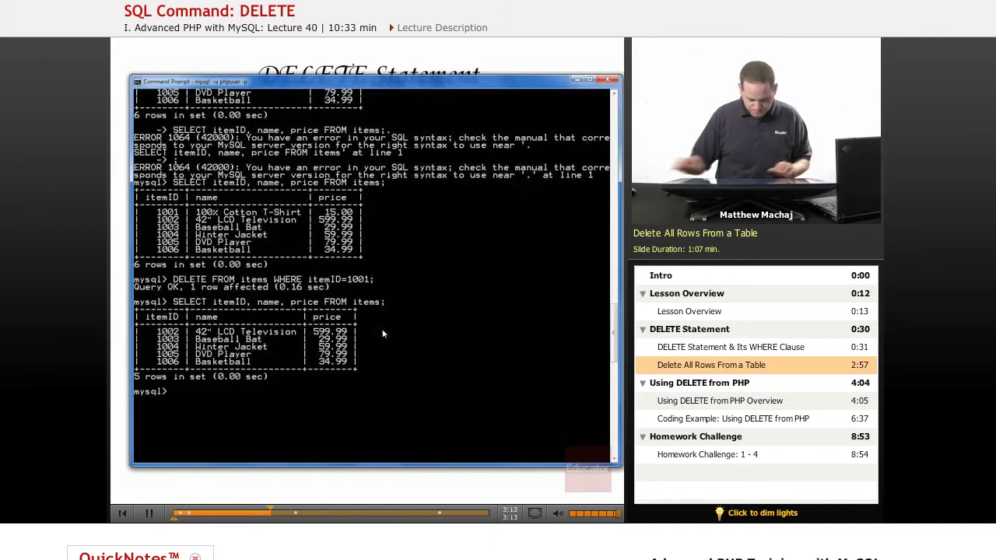
type("DELETE FROM items;")
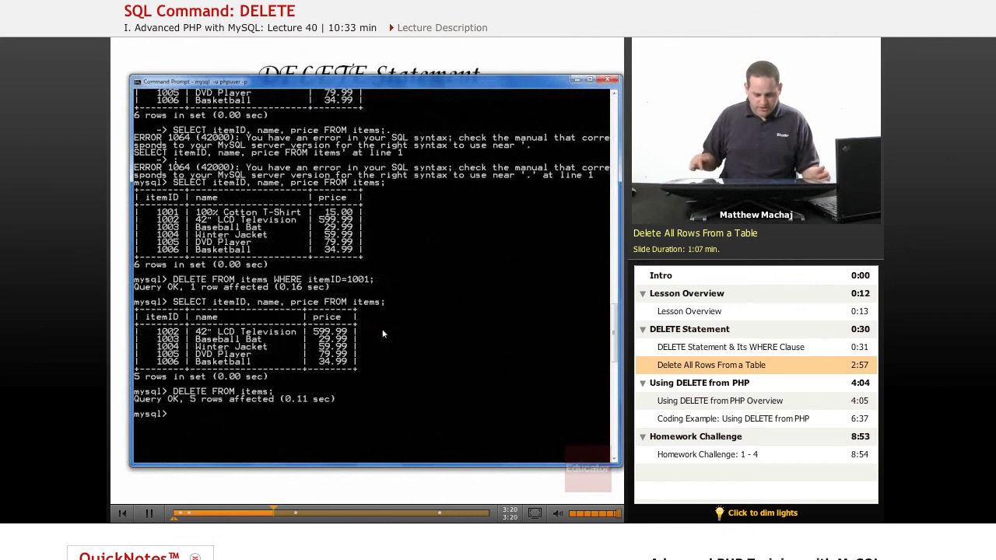
type("DELETE FROM items;")
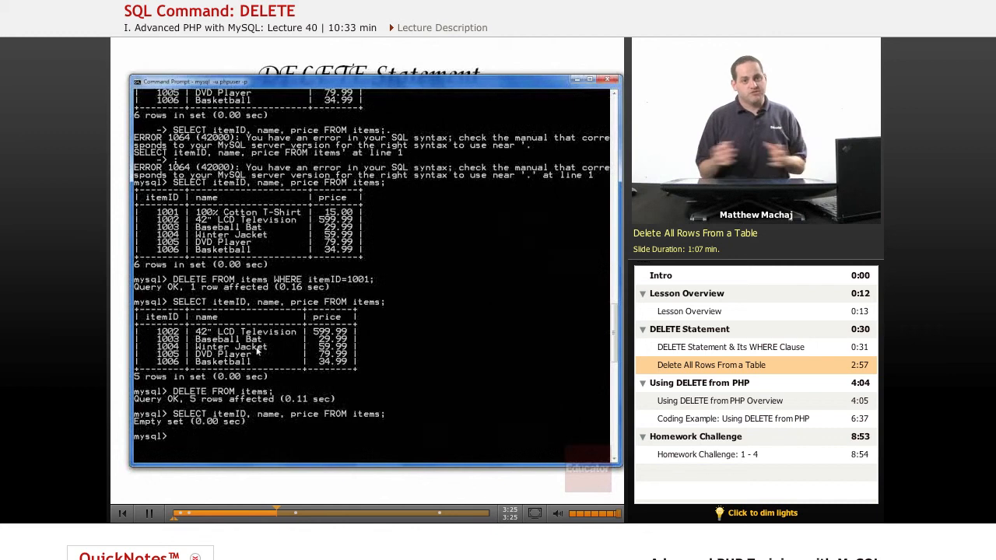
type("exit")
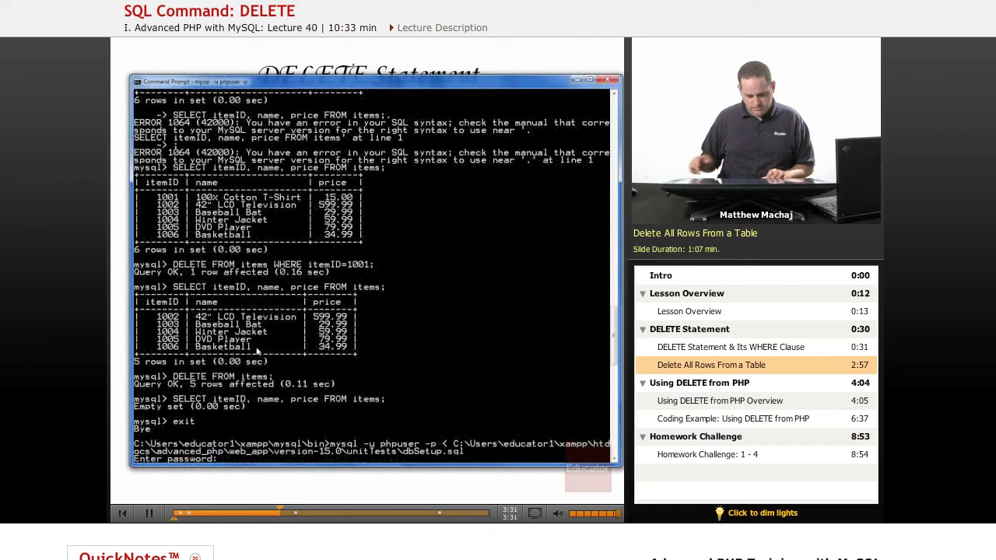
Step: Enter the password, select advanced_php, and begin a new SELECT itemID query
type("********")
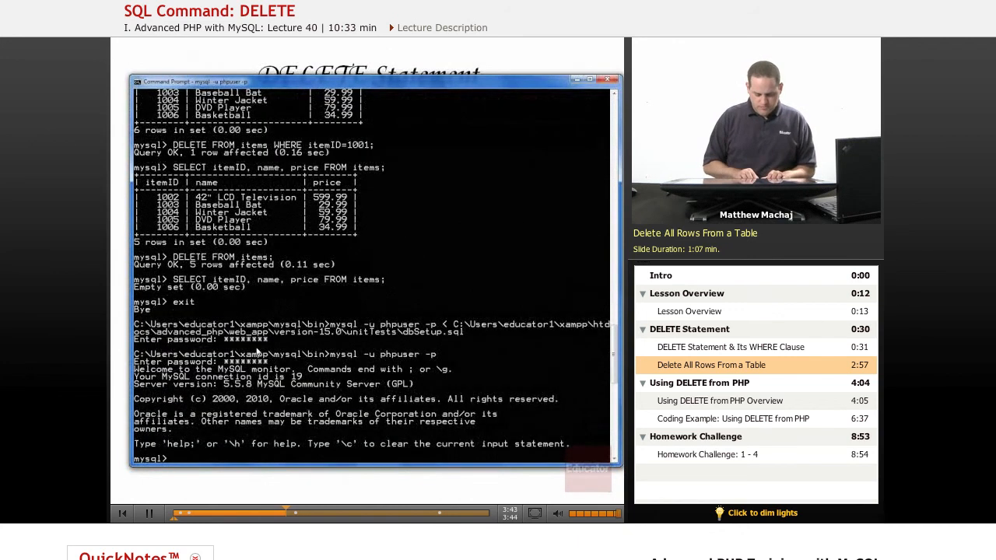
type("use advanced_php;")
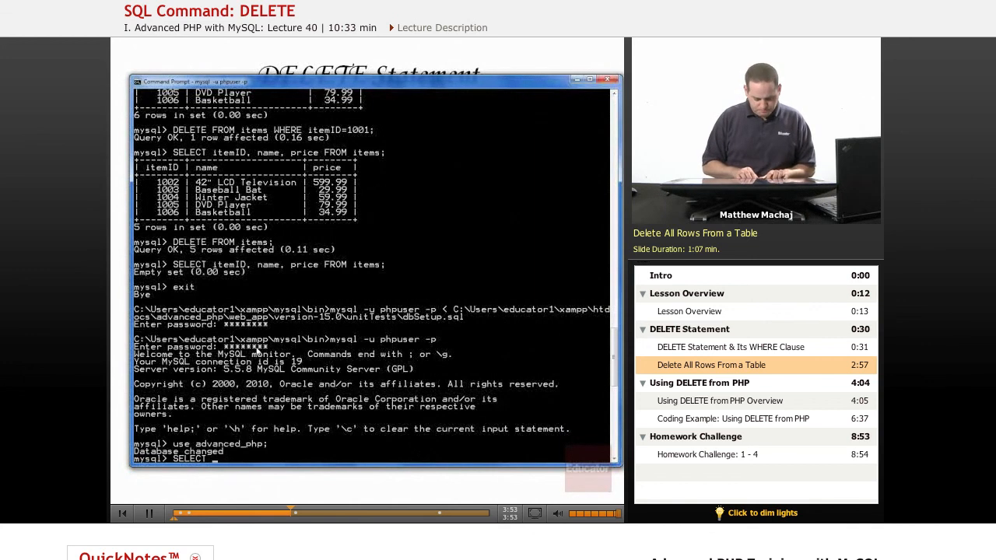
type("itemID")
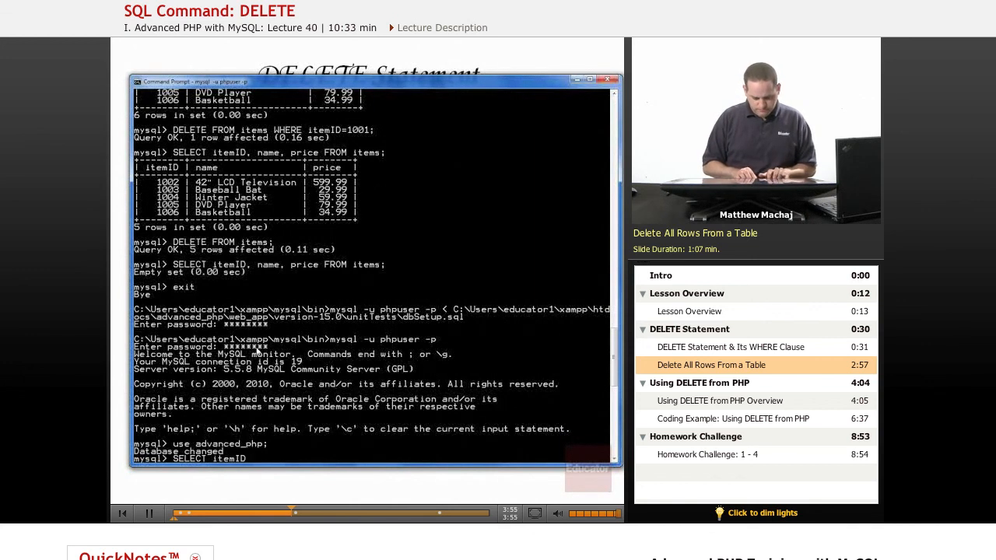